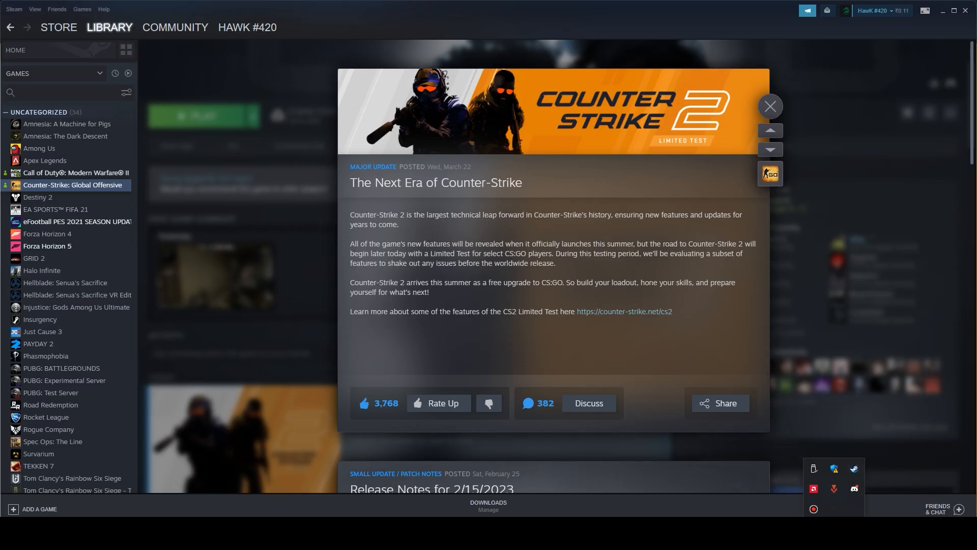
Step: Close the Counter-Strike 2 announcement and scroll the CS:GO library page to the activity feed
click(769, 106)
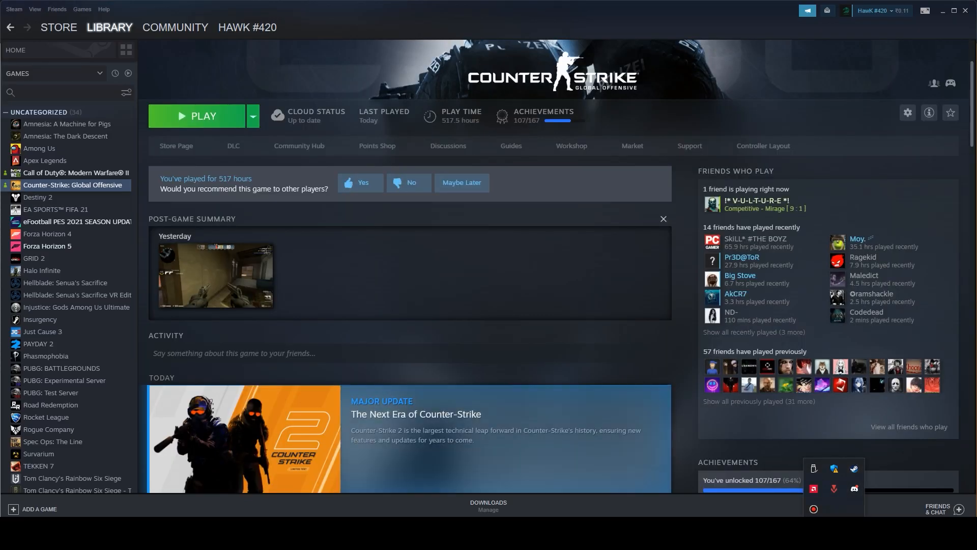
scroll(down, 3)
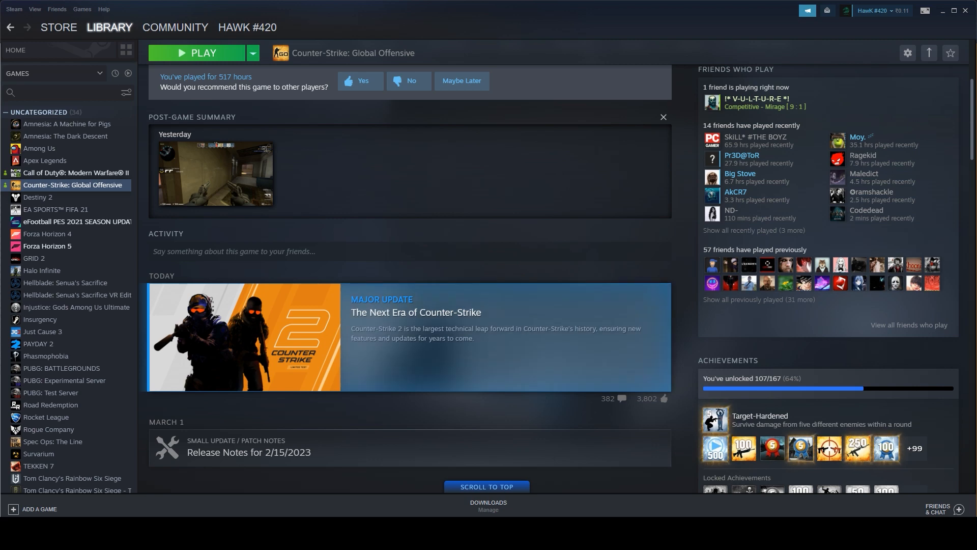
scroll(down, 3)
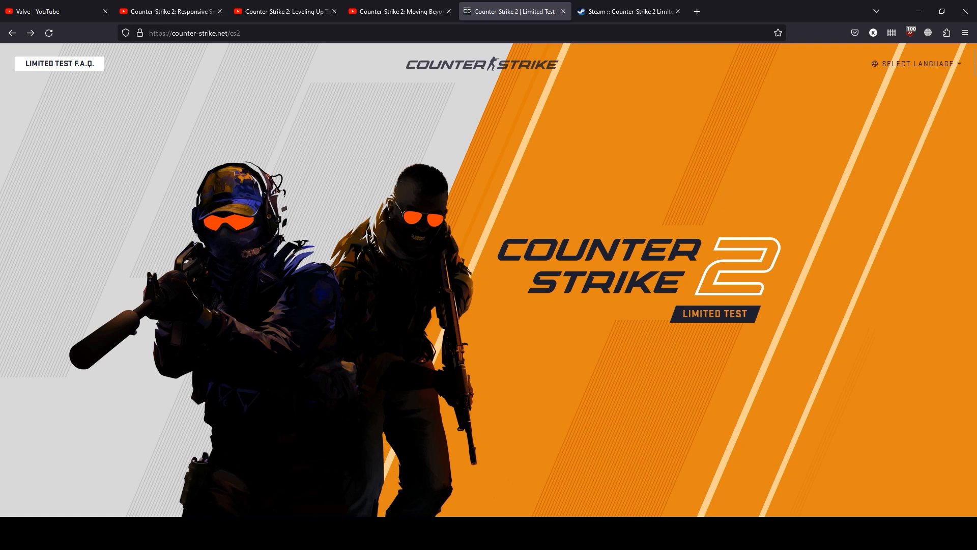
Step: Scroll the counter-strike.net/cs2 page past the hero banner and intro to Responsive Smokes
scroll(down, 3)
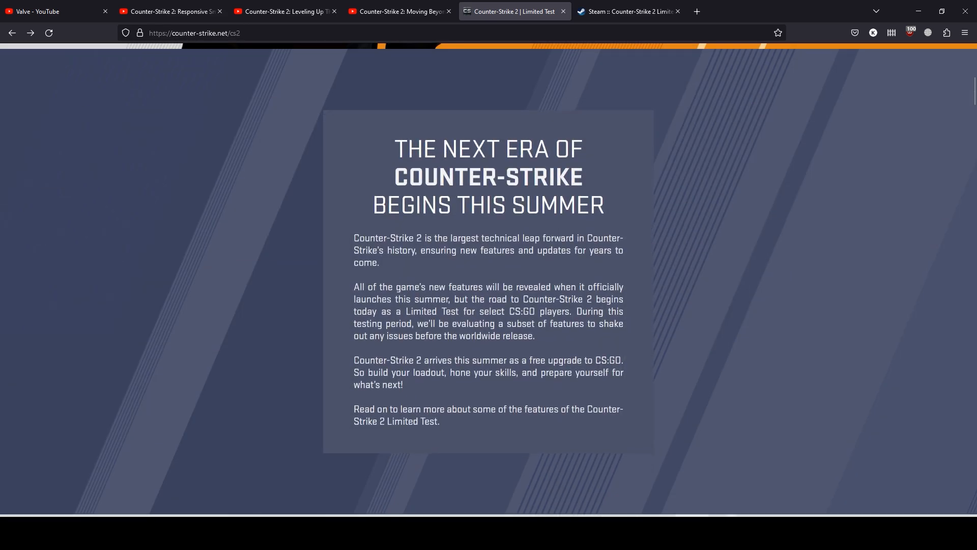
scroll(down, 3)
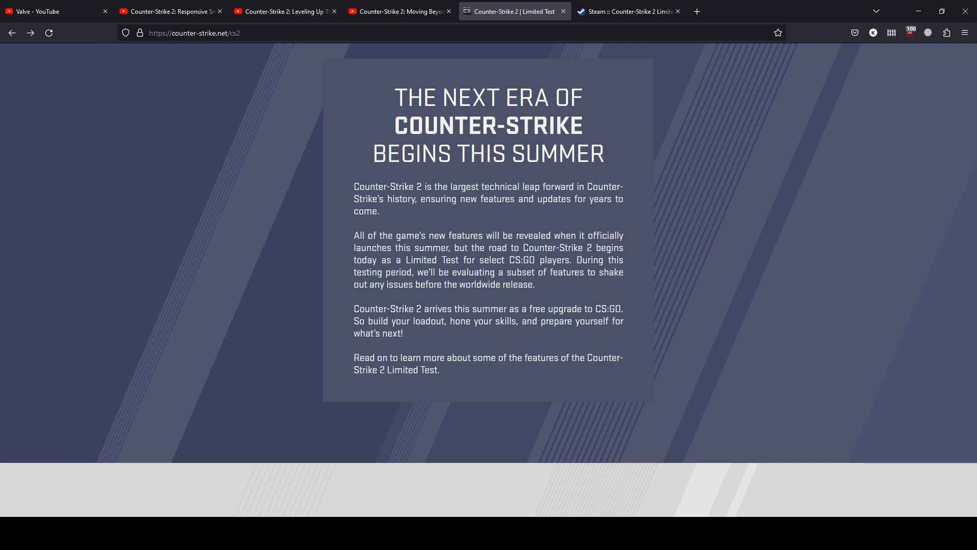
scroll(down, 3)
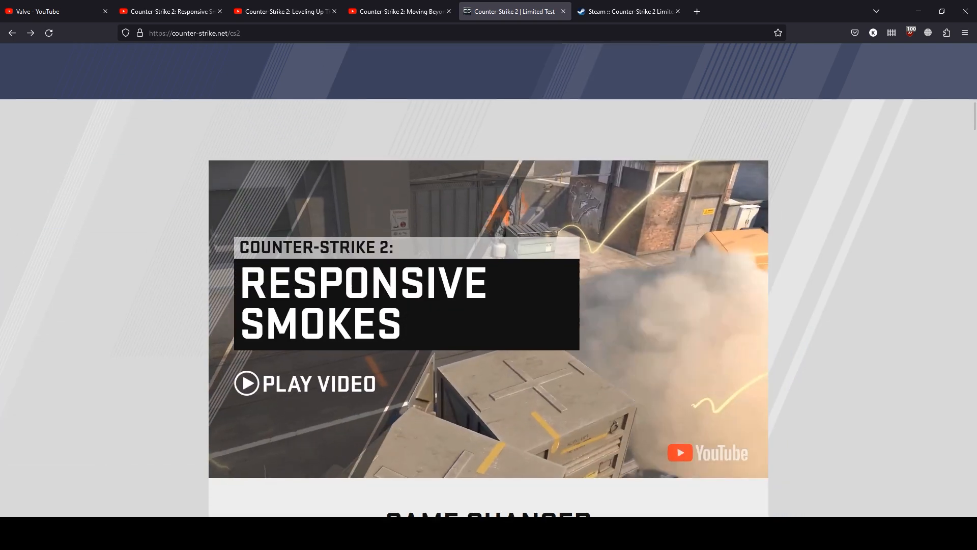
Step: Read the Game Changer smoke features, continuing down to the Moving Beyond Tick Rate video
scroll(down, 3)
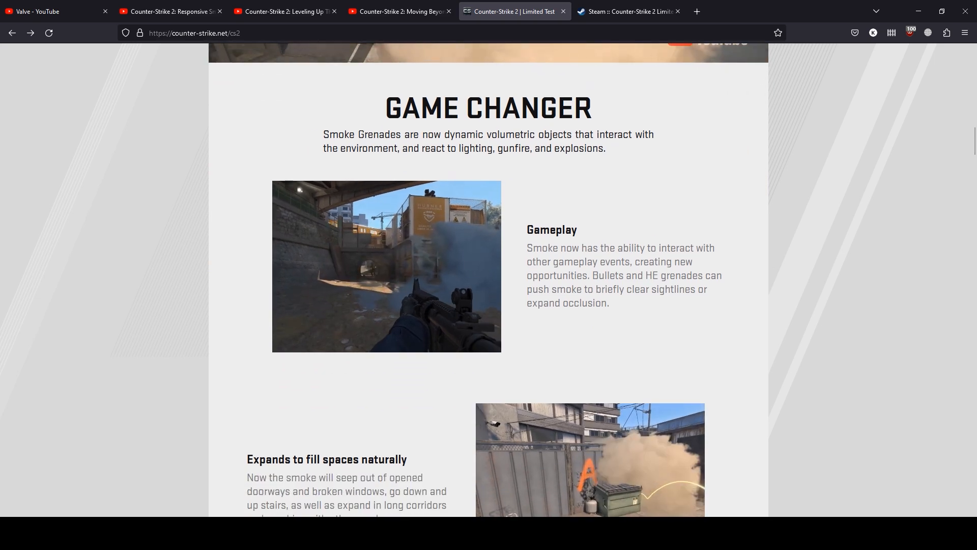
scroll(down, 3)
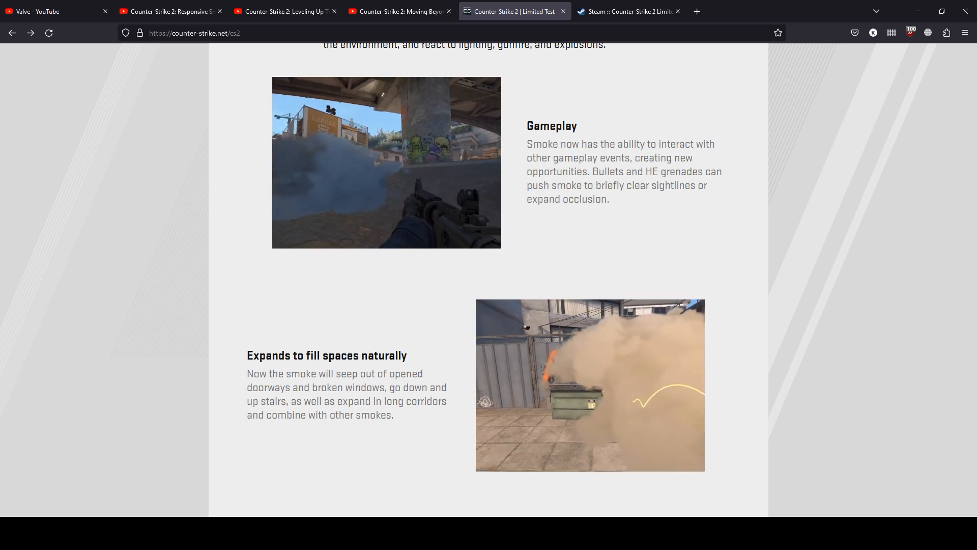
scroll(down, 3)
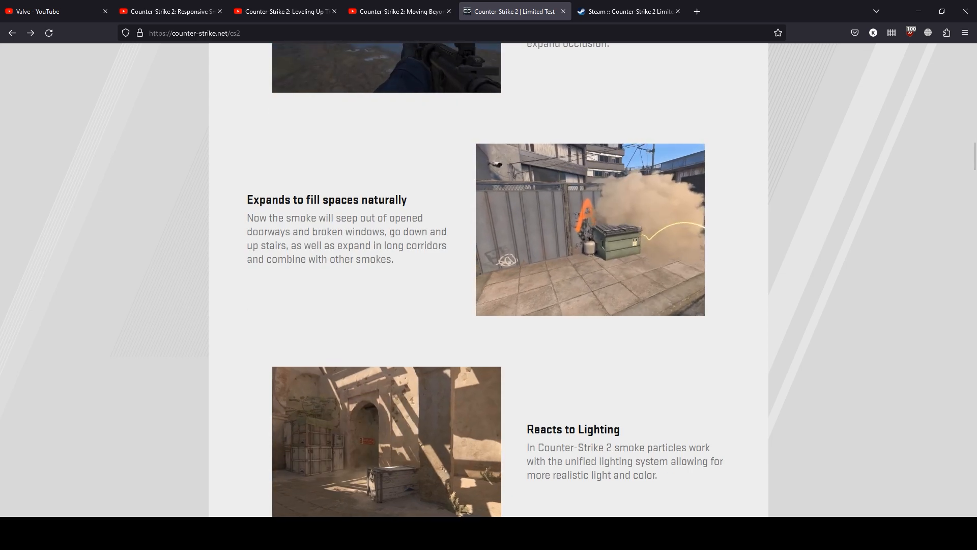
scroll(down, 3)
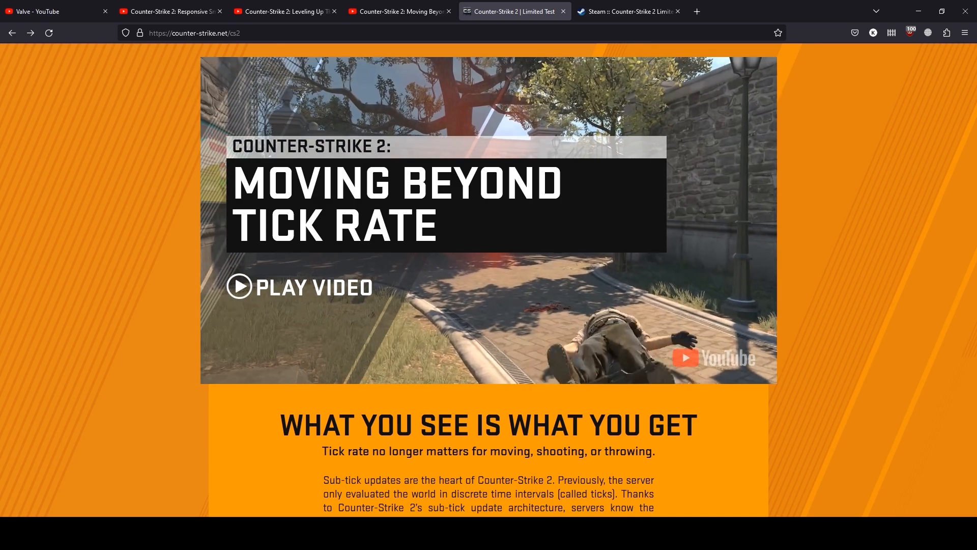
Step: Read the What You See Is What You Get sub-tick text, reaching Leveling Up the World
scroll(down, 3)
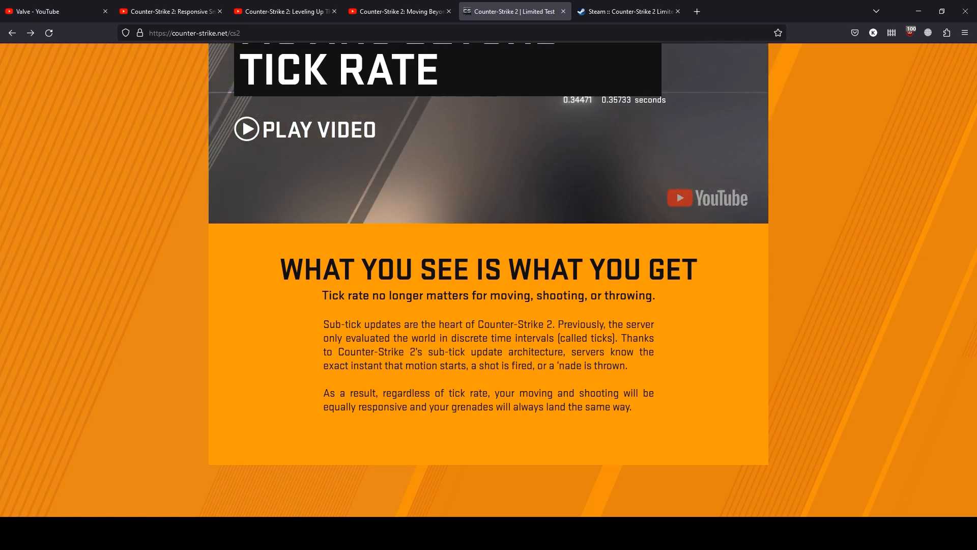
scroll(down, 3)
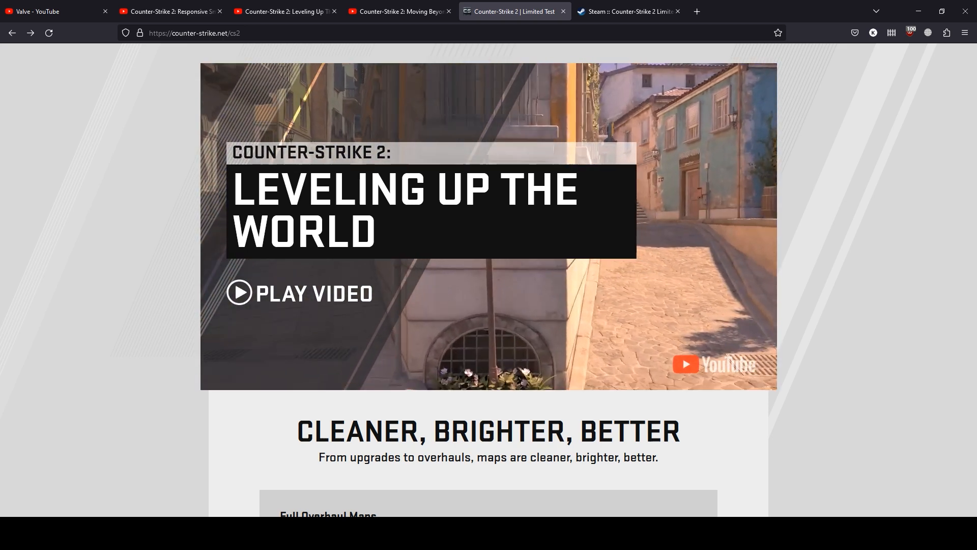
Step: Drag the Overpass Lower Tunnels slider to compare the CS:GO and CS2 versions
scroll(down, 3)
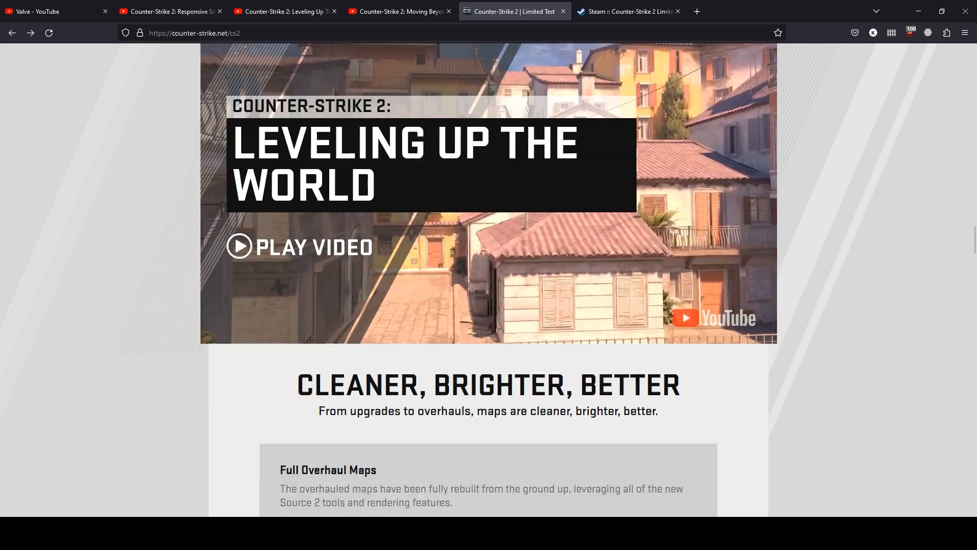
scroll(down, 3)
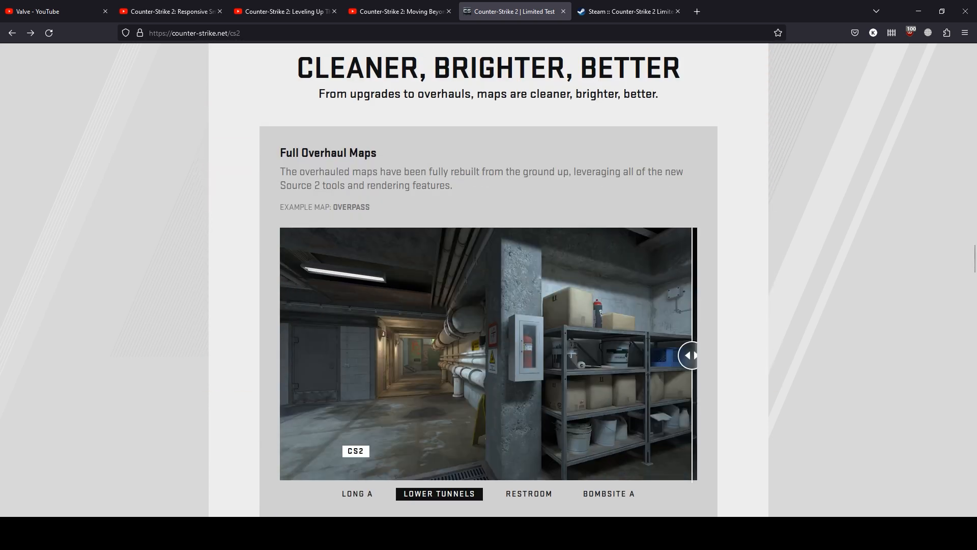
drag(689, 355, 302, 355)
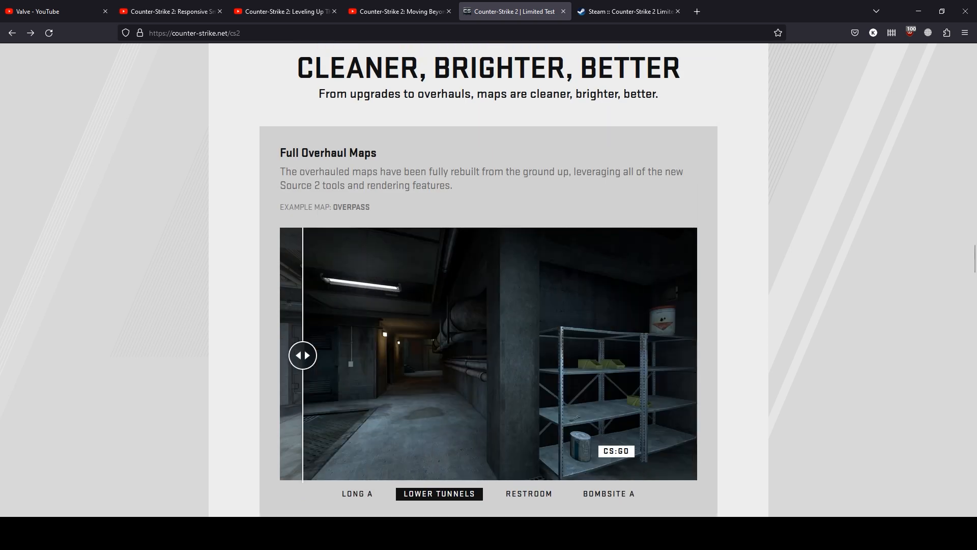
scroll(down, 3)
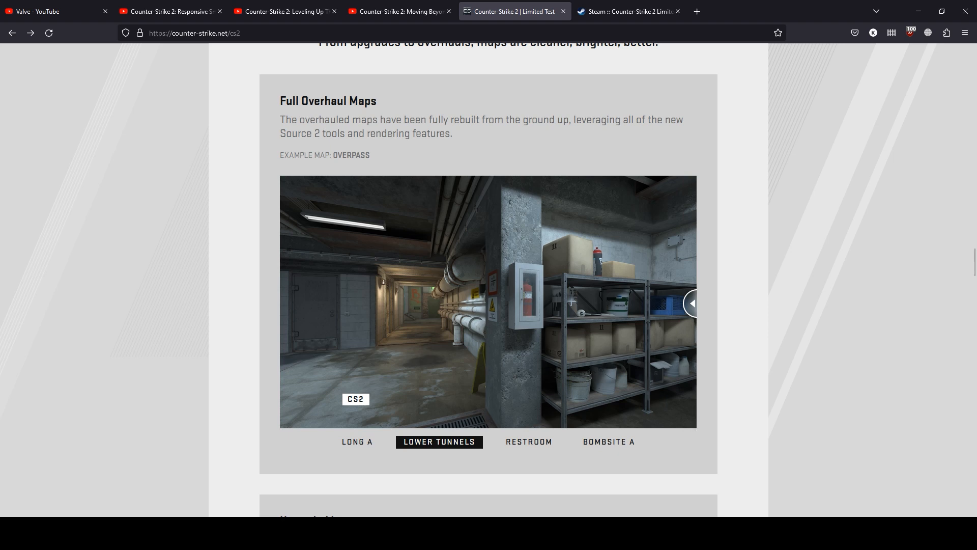
drag(691, 302, 298, 303)
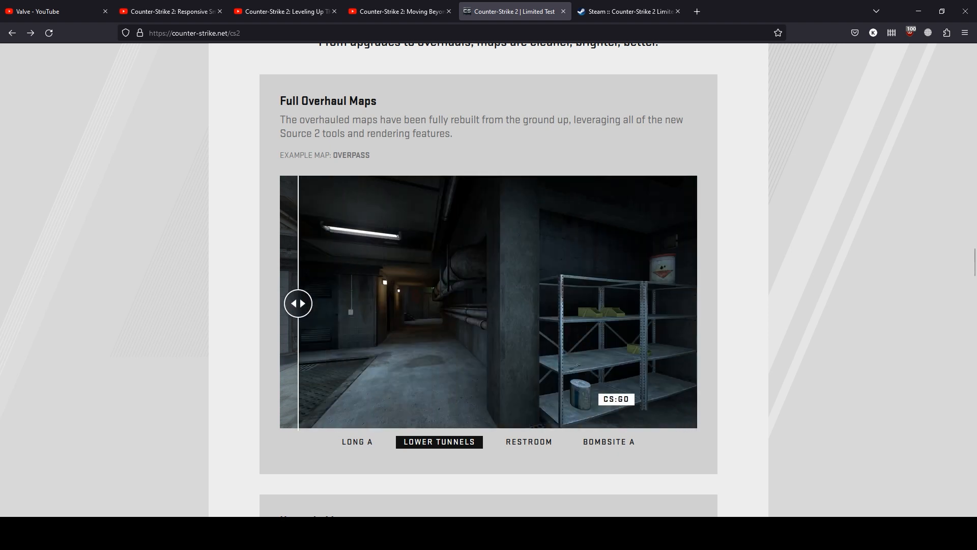
drag(298, 303, 691, 303)
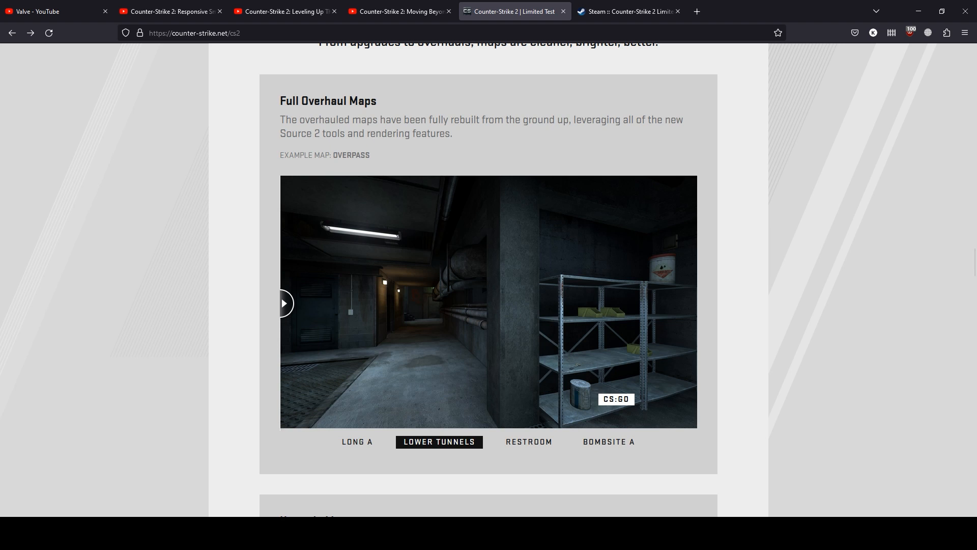
Step: View the Overpass Bombsite A and Long A comparisons, then scroll toward Upgrade Maps
scroll(down, 3)
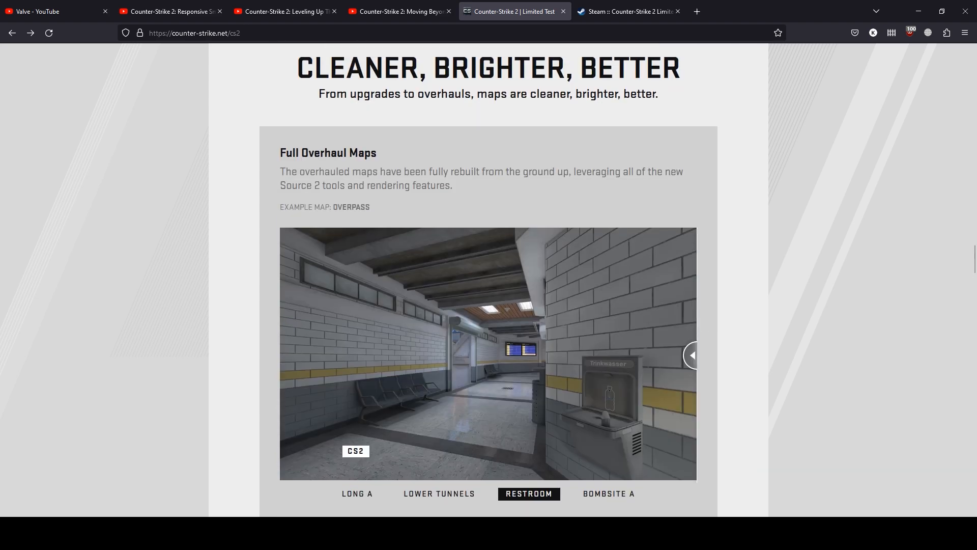
click(607, 494)
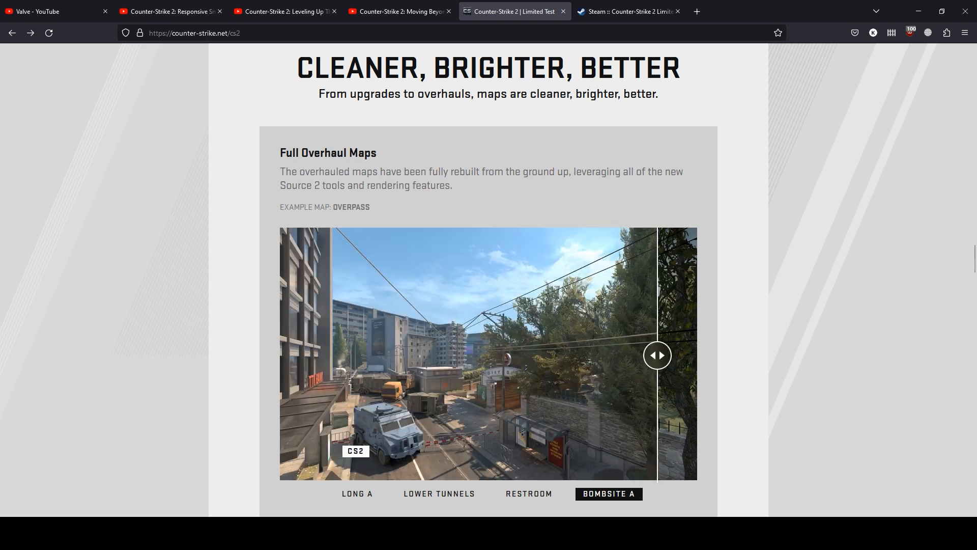
click(357, 493)
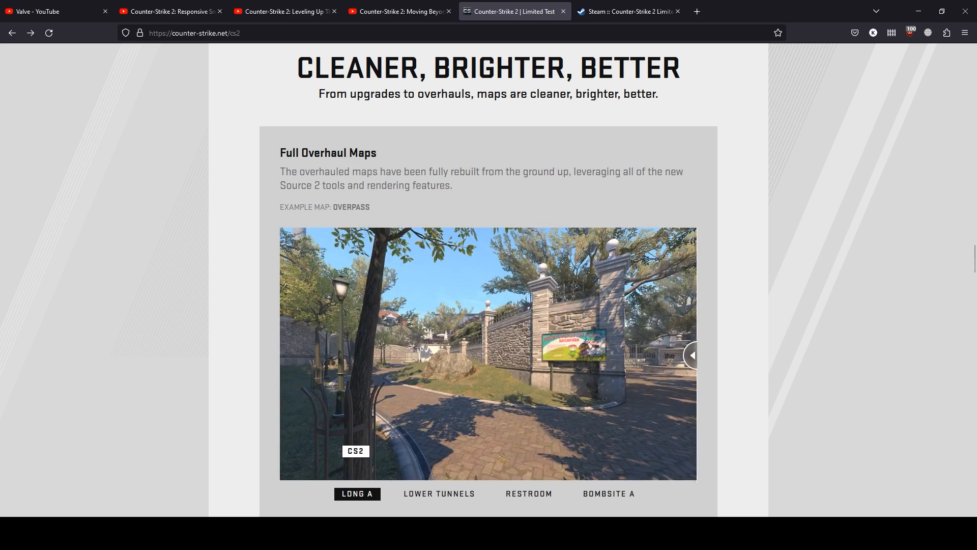
scroll(down, 3)
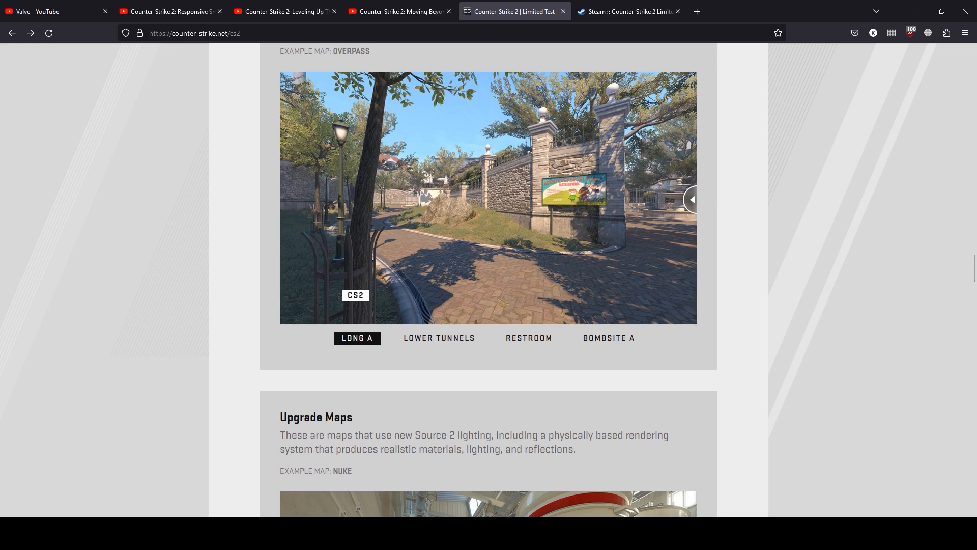
Step: Compare Nuke's Bombsite A with the slider, then view the T-Spawn and Tunnels comparisons
scroll(down, 3)
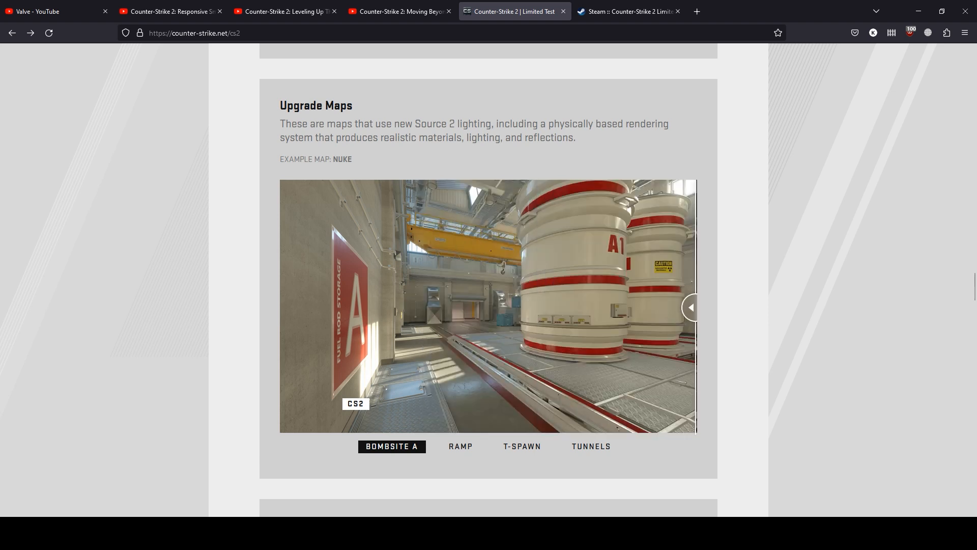
drag(690, 307, 591, 307)
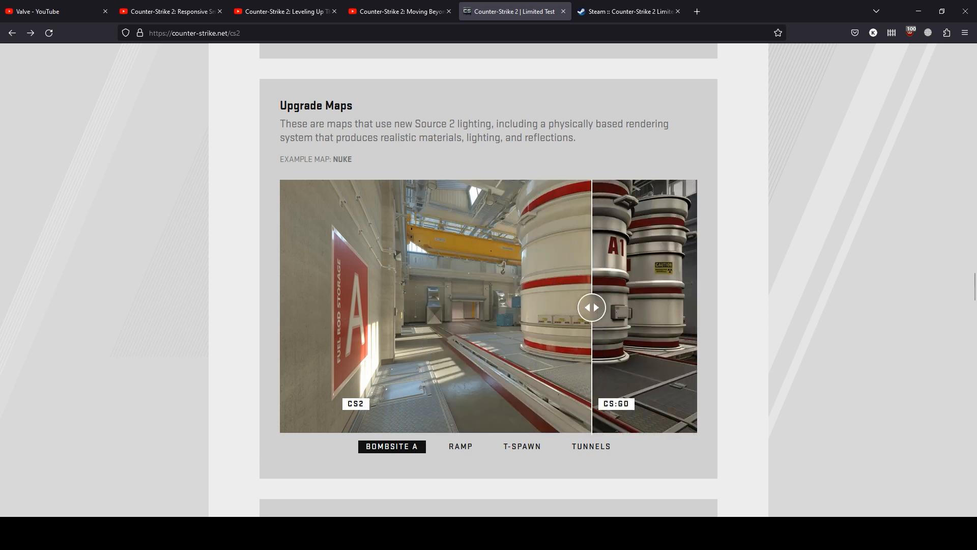
drag(591, 307, 690, 308)
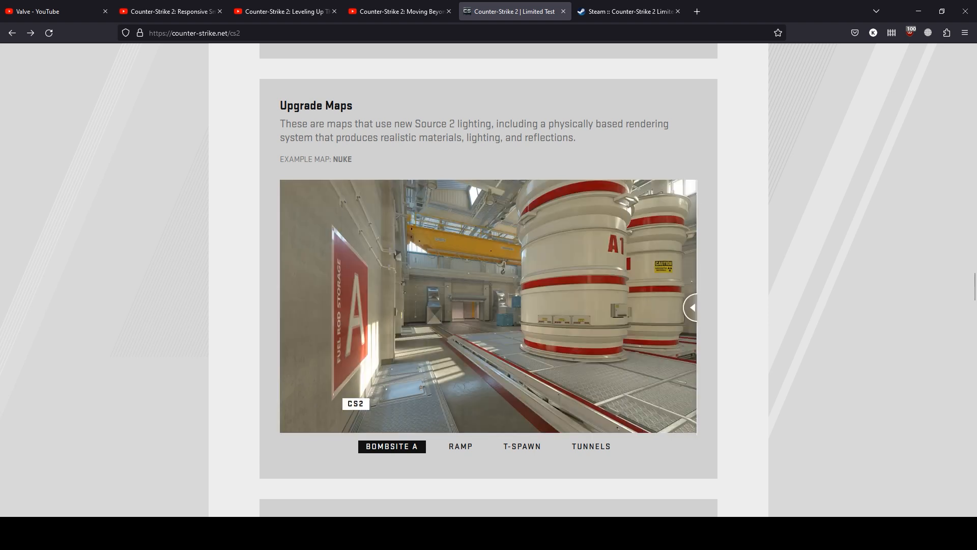
click(461, 446)
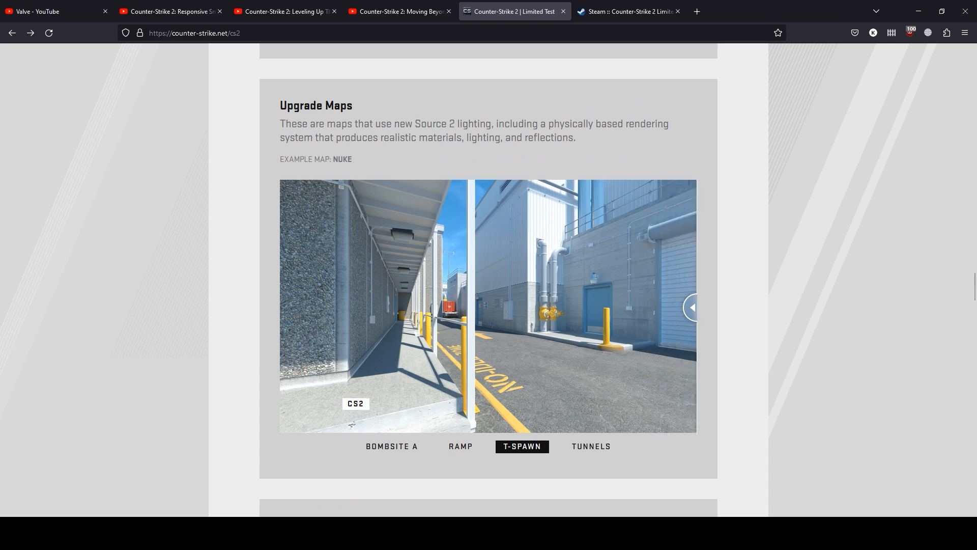
click(589, 446)
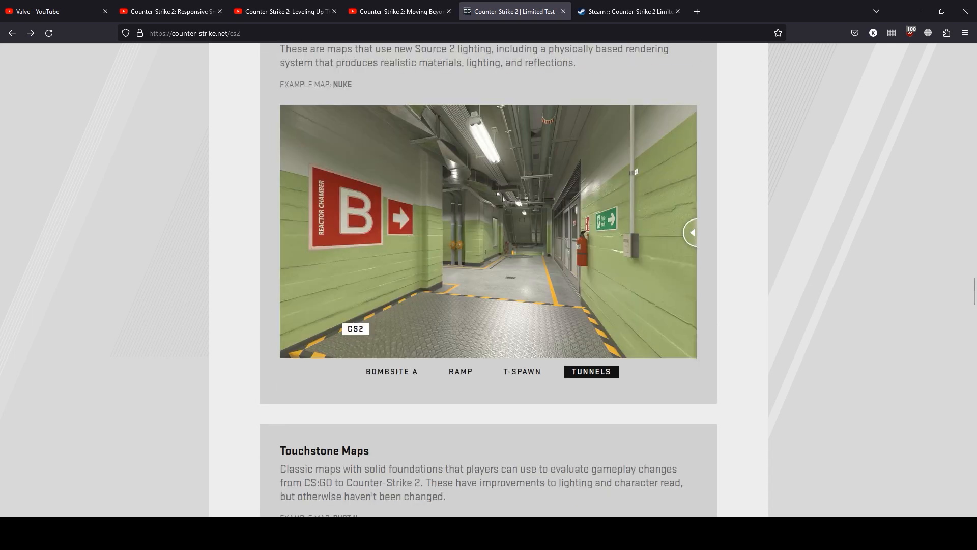
Step: Compare Dust II CT Spawn and Mid Doors, then scroll down to Source 2 Tools
scroll(down, 3)
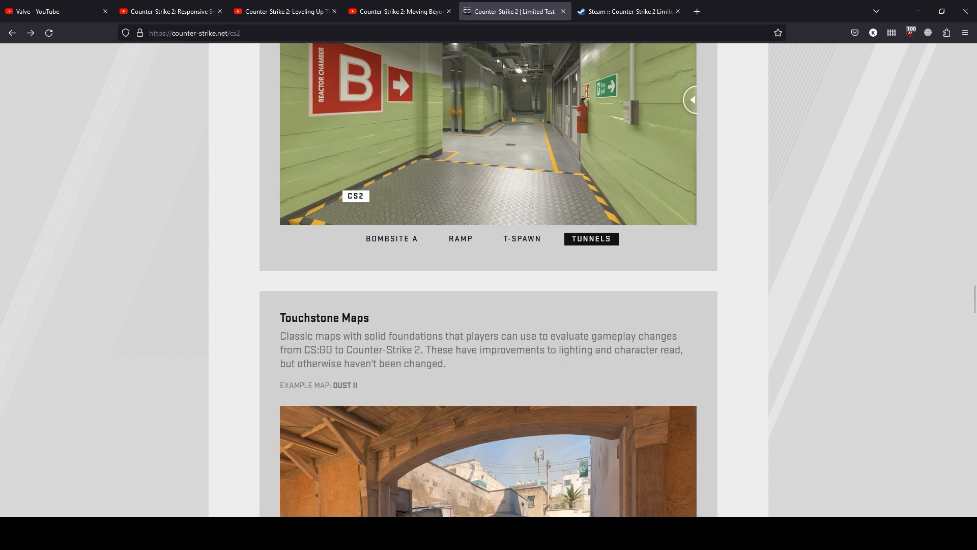
scroll(down, 3)
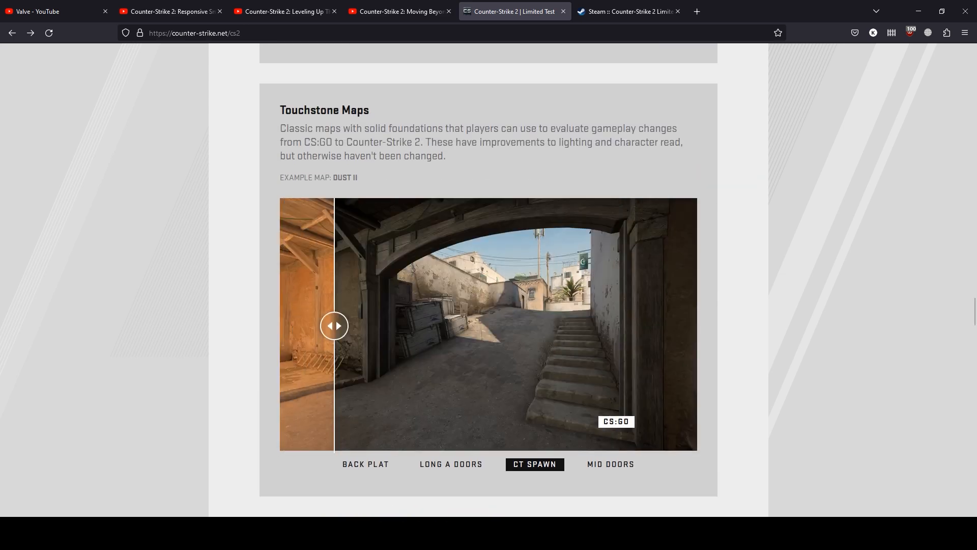
drag(334, 325, 691, 325)
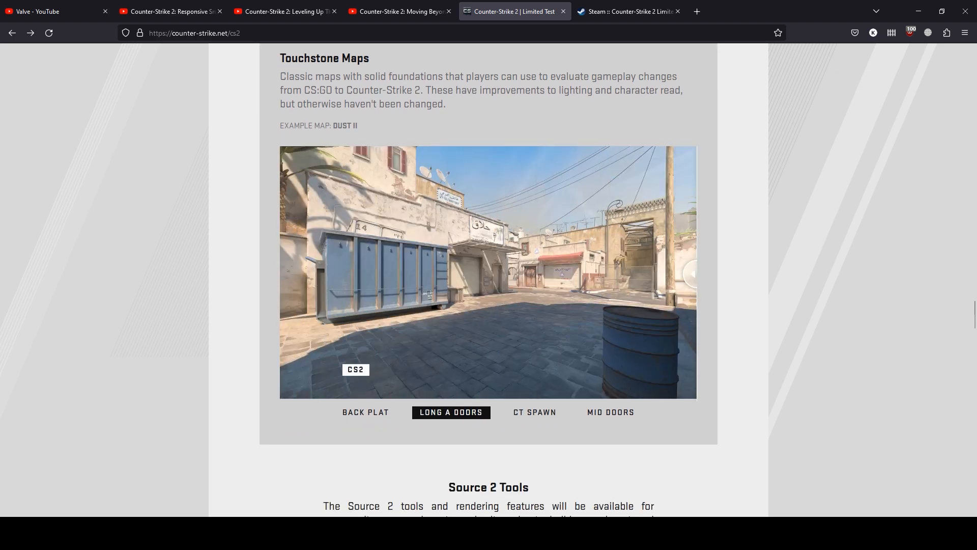
click(610, 411)
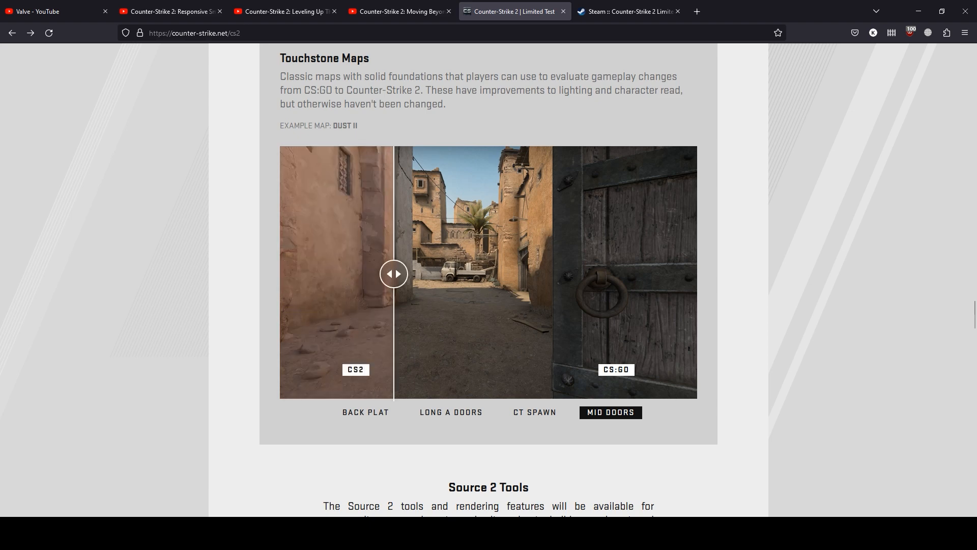
drag(393, 273, 690, 274)
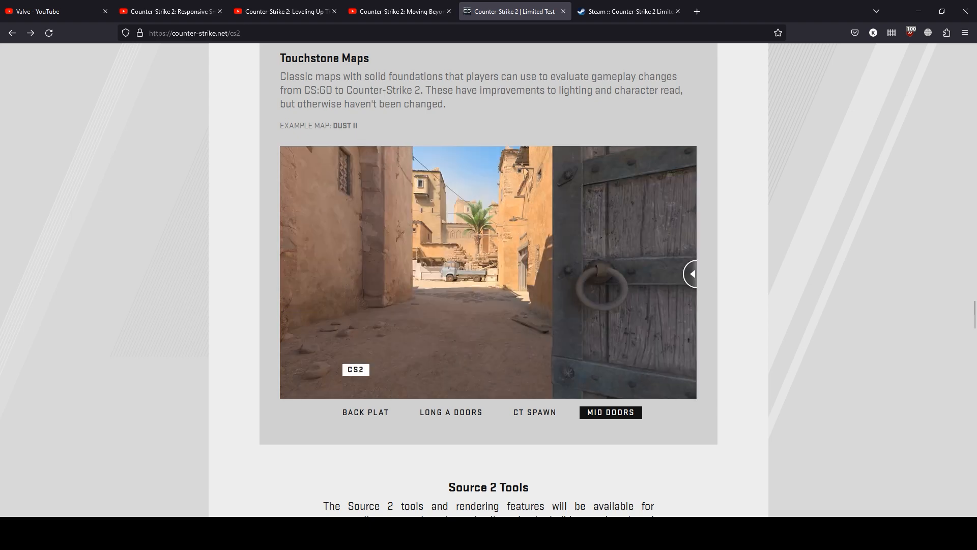
scroll(down, 3)
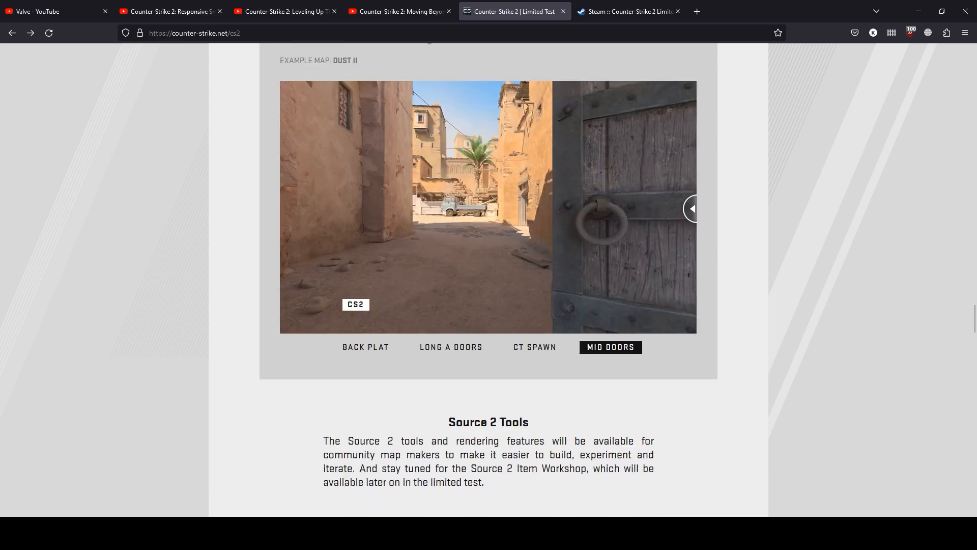
scroll(down, 3)
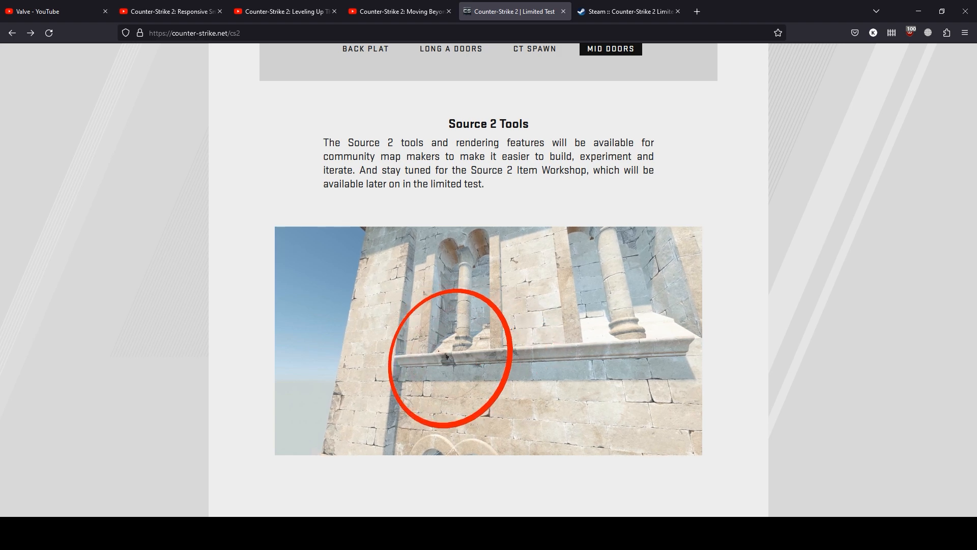
Step: Scroll past Source 2 Tools to the 'Your Items in a Whole New Light' weapon showcase
scroll(down, 3)
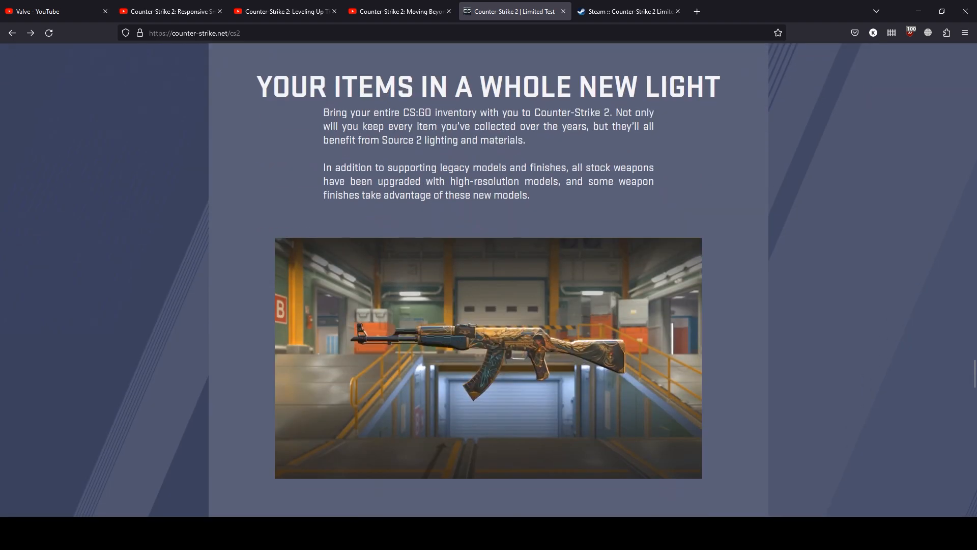
scroll(down, 3)
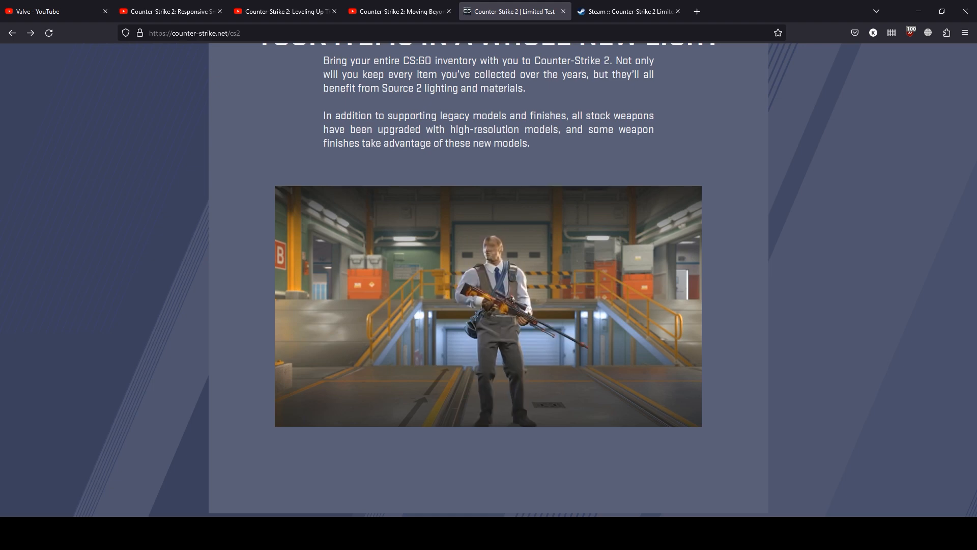
Step: Read through the Hi-Def VFX section, scrolling down to Accurate Audio
scroll(down, 3)
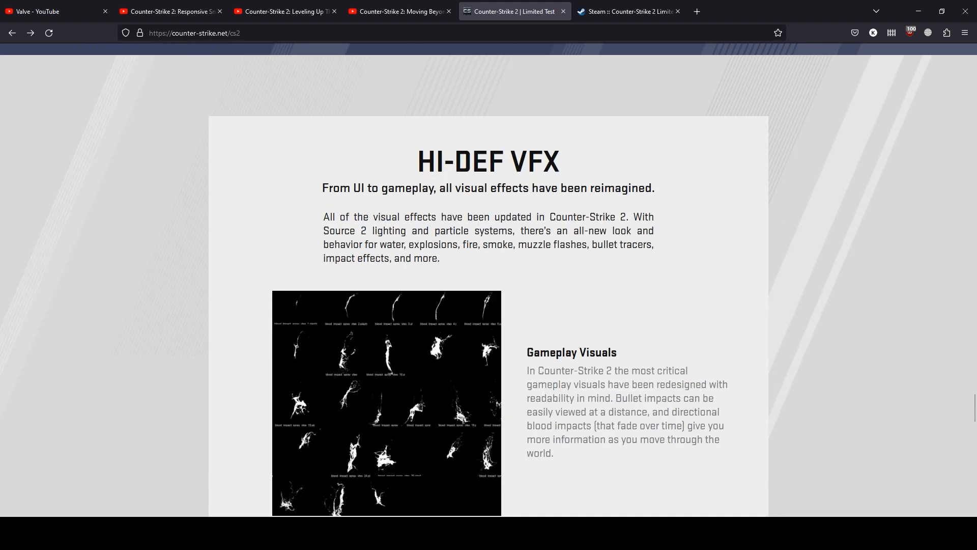
scroll(down, 3)
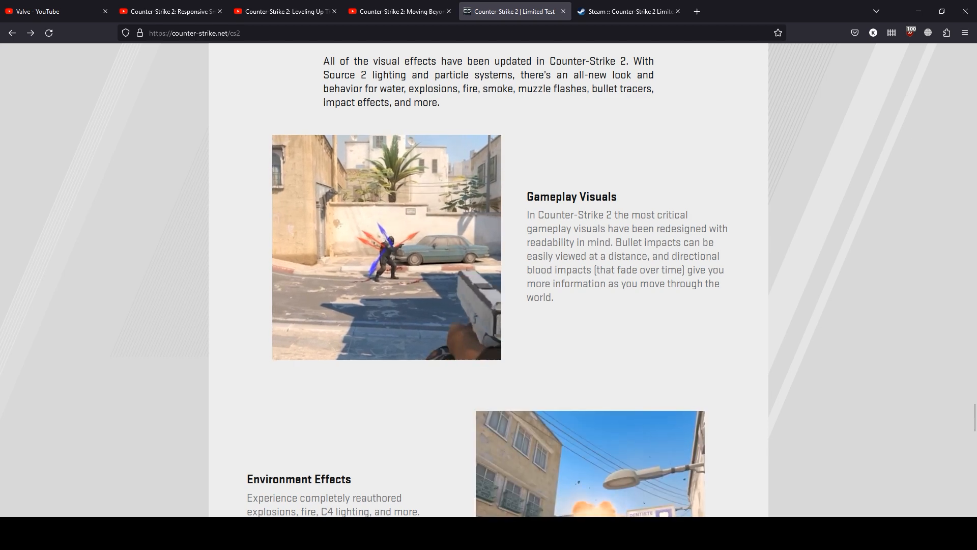
scroll(down, 3)
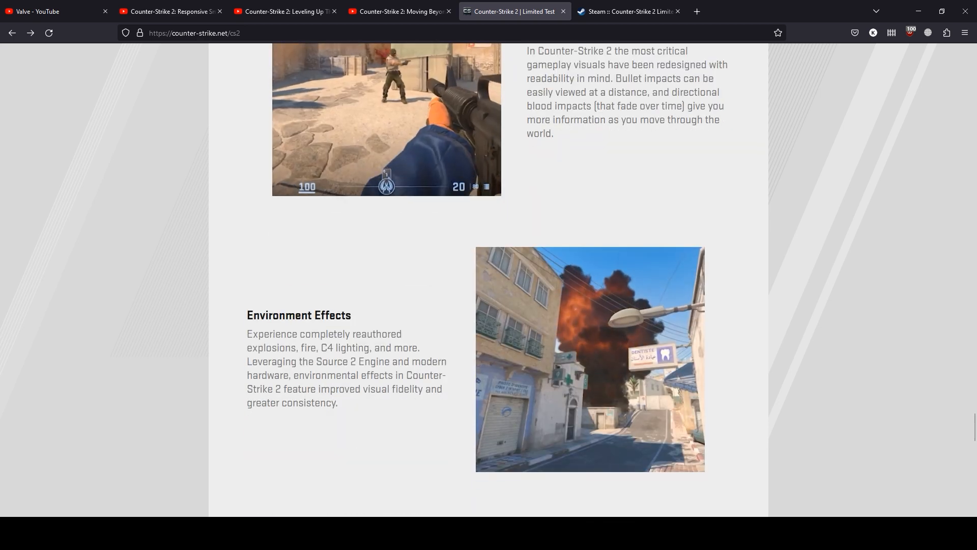
scroll(down, 3)
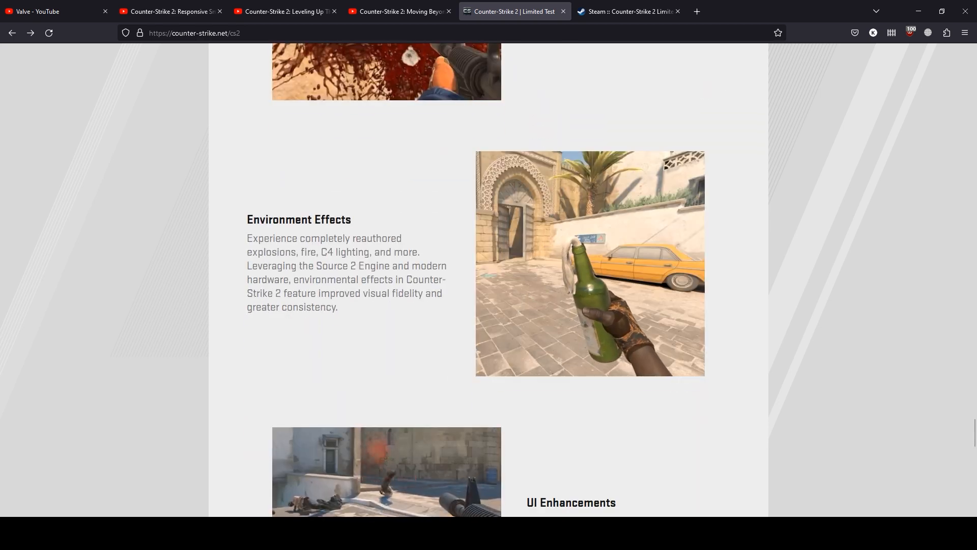
scroll(down, 3)
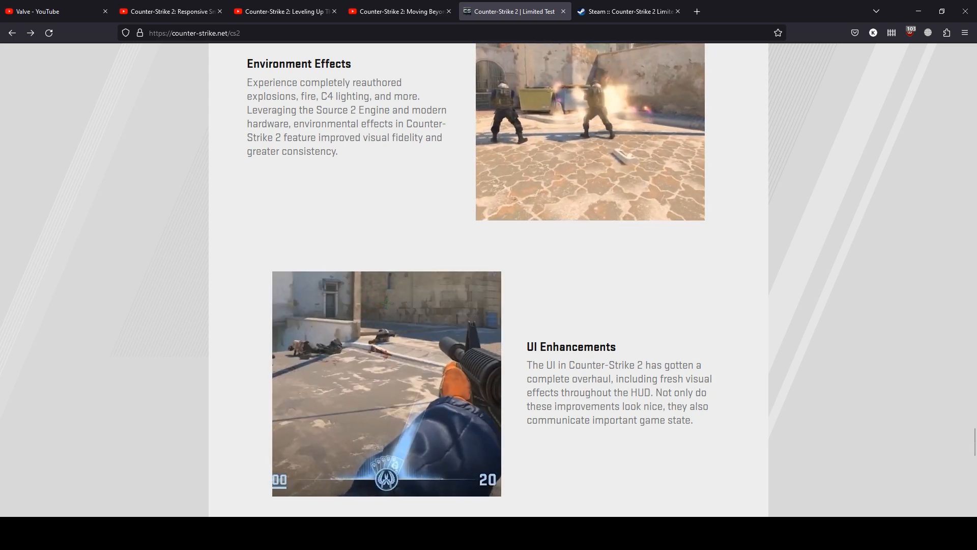
scroll(down, 3)
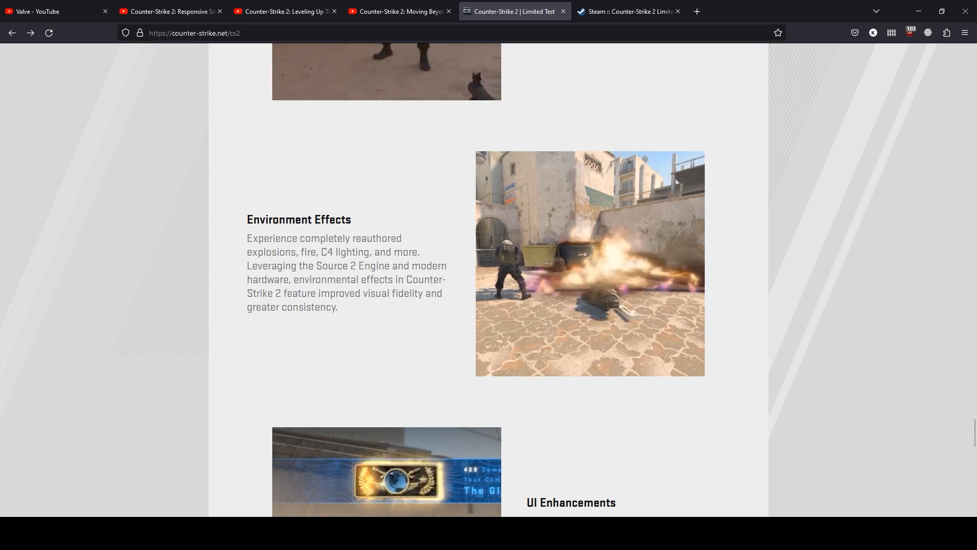
scroll(down, 3)
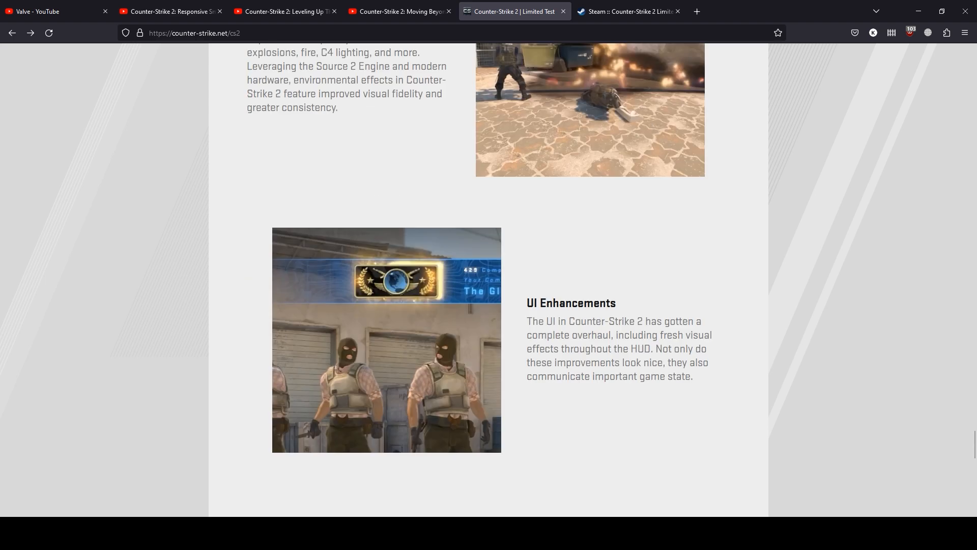
scroll(down, 3)
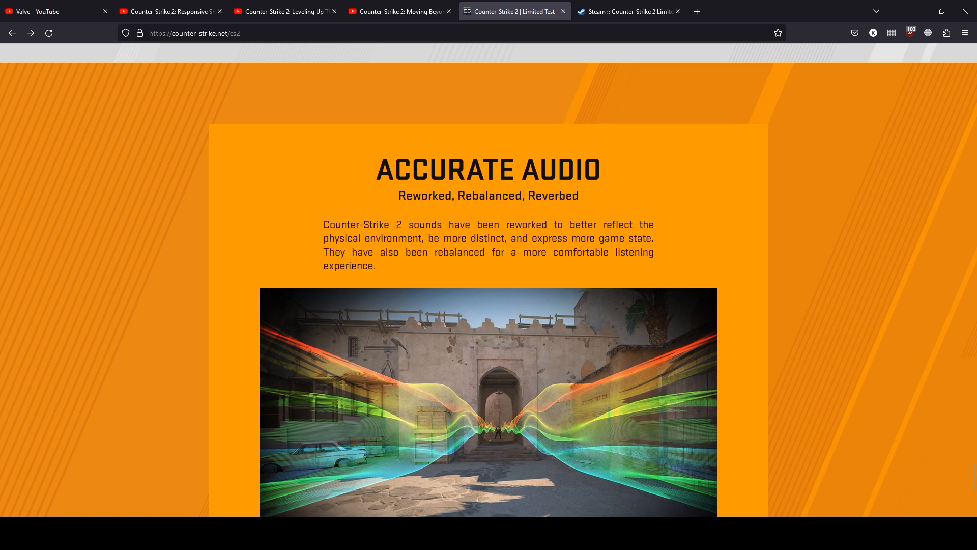
Step: Finish reading Accurate Audio, then switch to the Steam Counter-Strike 2 Limited Test tab
scroll(down, 3)
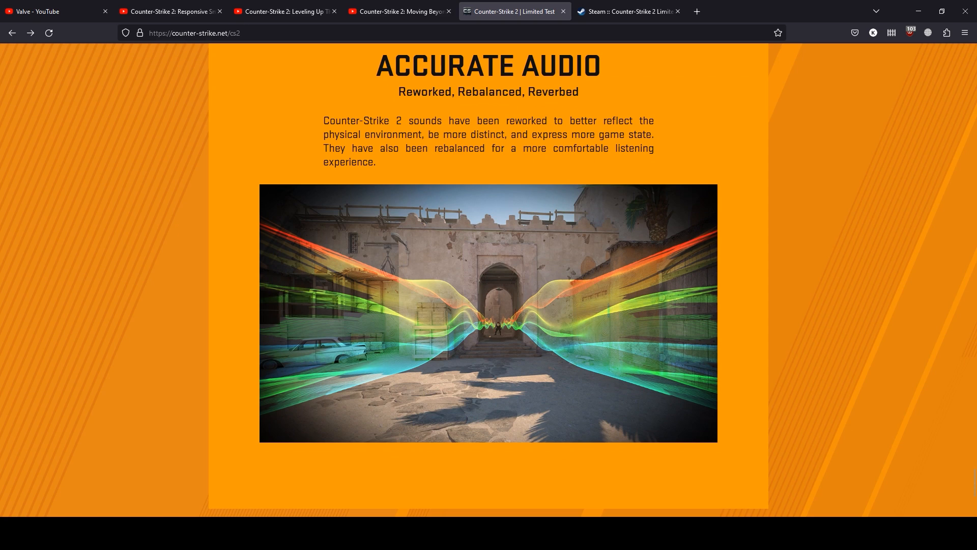
scroll(down, 3)
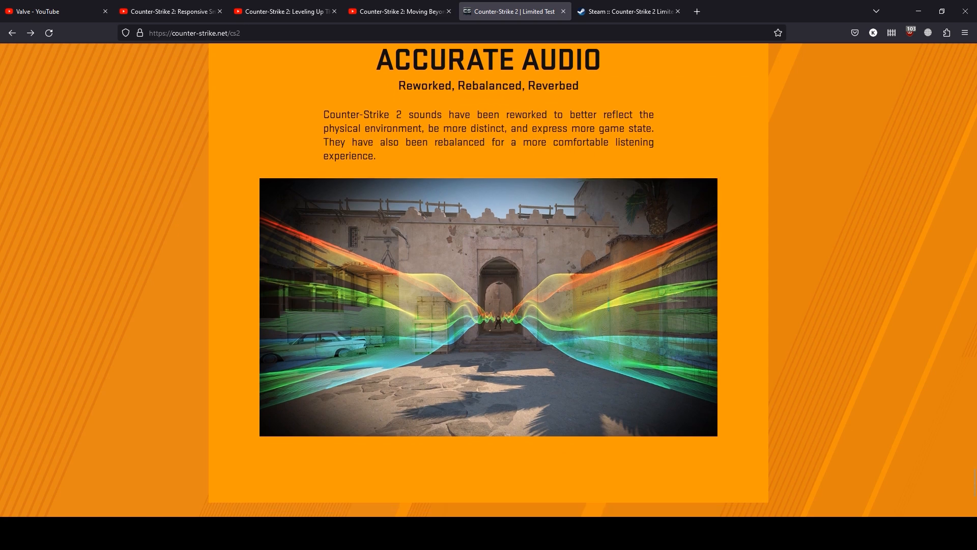
scroll(down, 3)
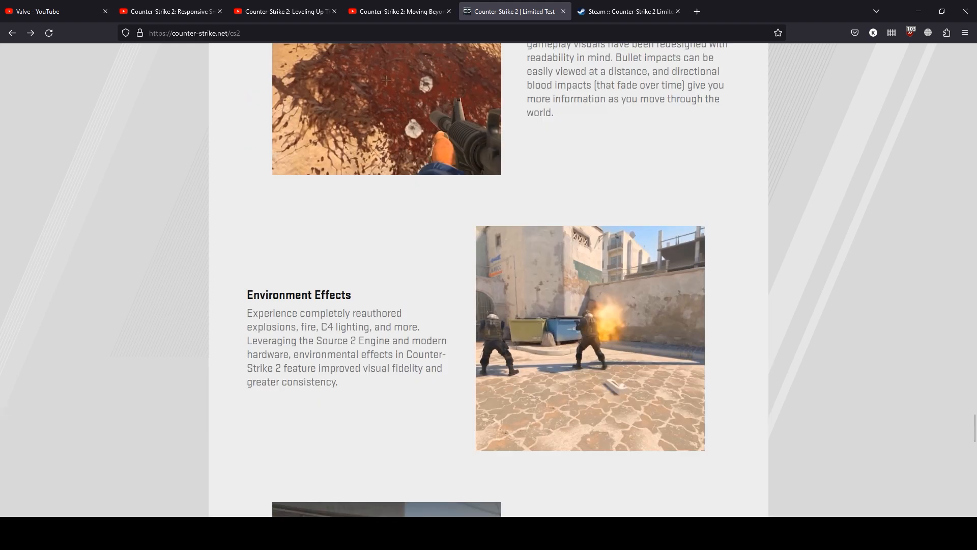
click(627, 11)
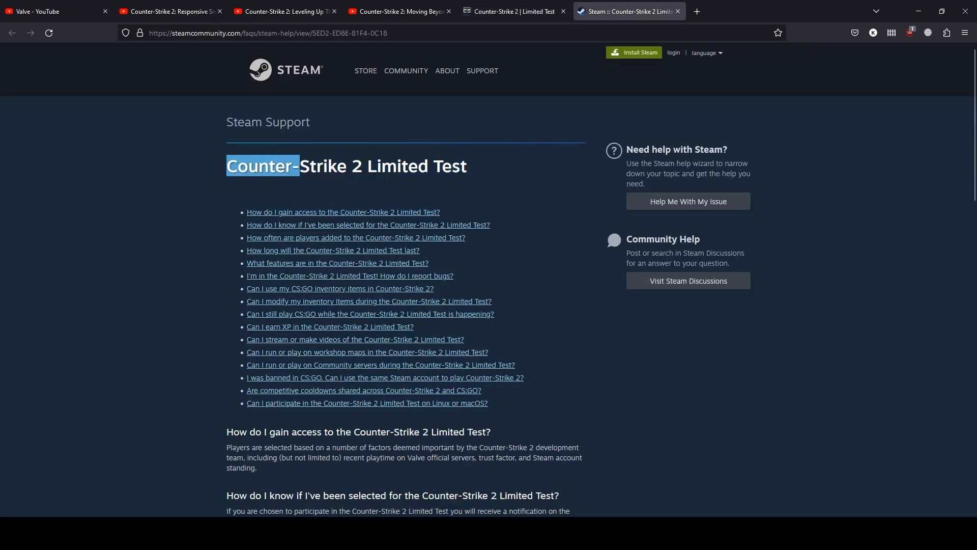
Step: Scroll past the FAQ questions to answers on access, selection, additions and test duration
scroll(down, 3)
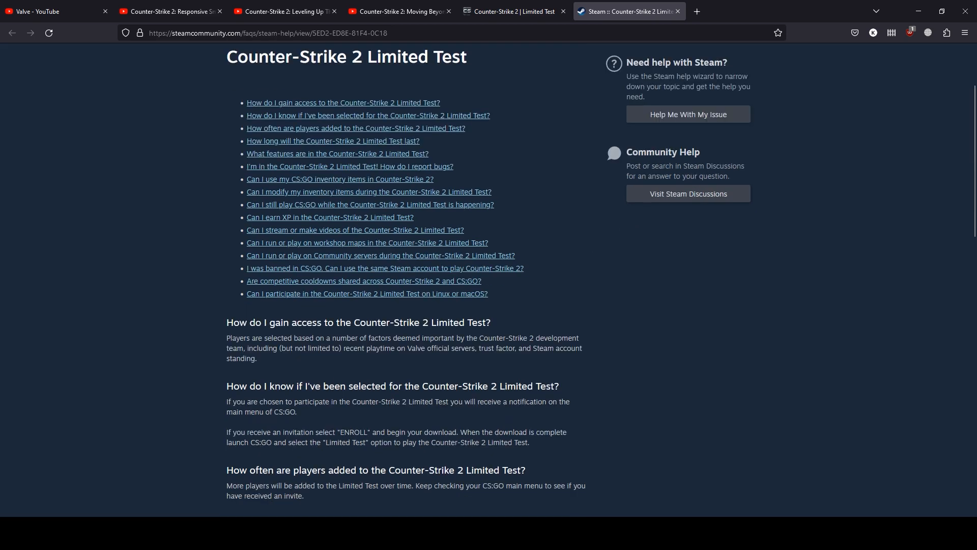
scroll(down, 3)
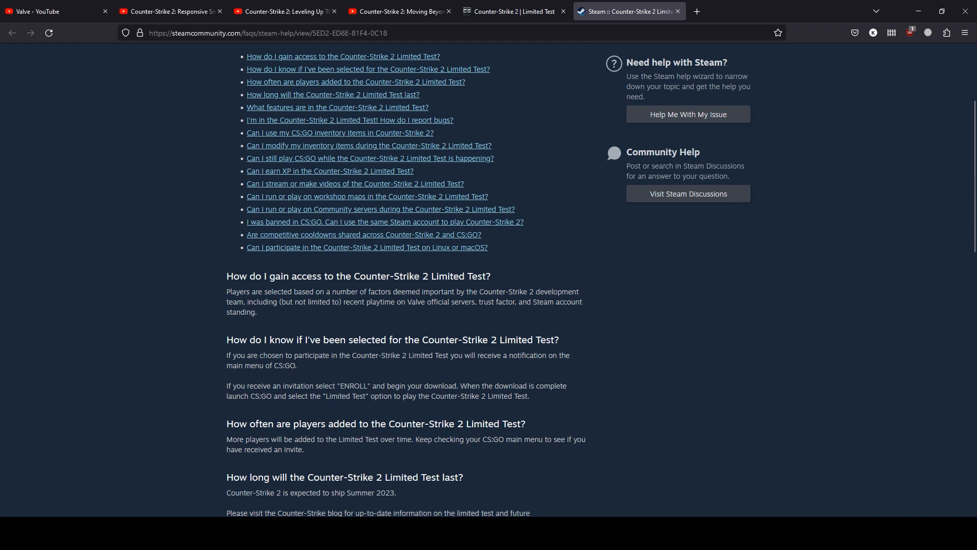
drag(369, 291, 469, 291)
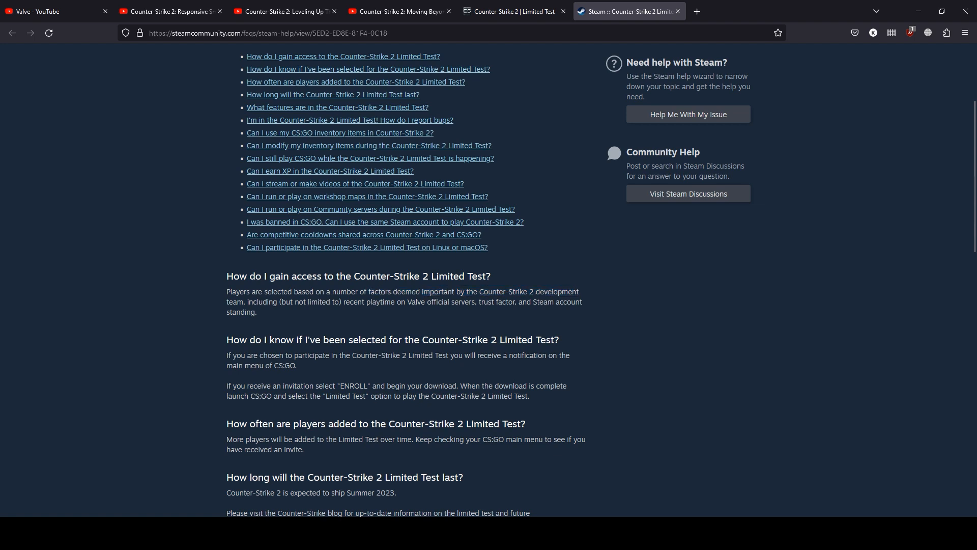
drag(389, 302, 258, 311)
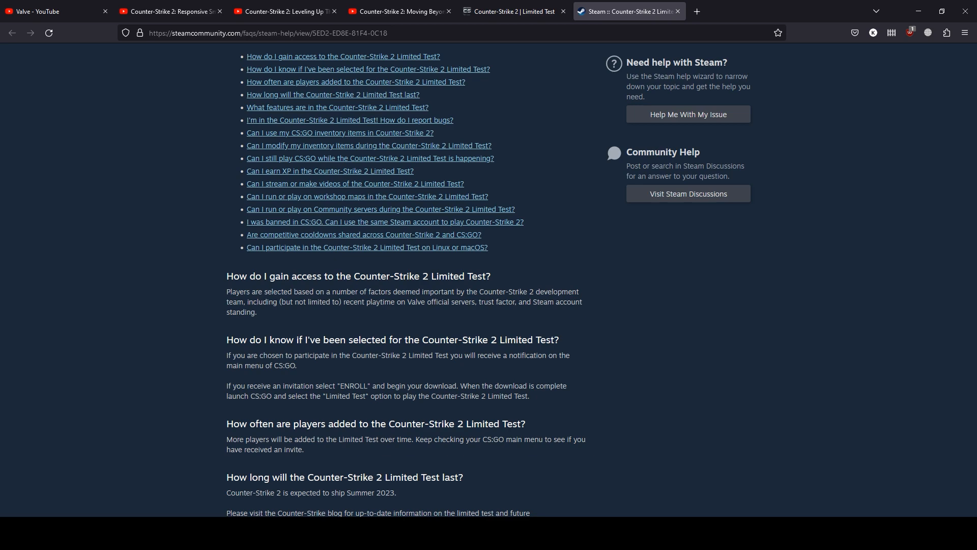
Step: Scroll the Steam FAQ down through inventory, XP and streaming answers to the workshop maps question
scroll(down, 3)
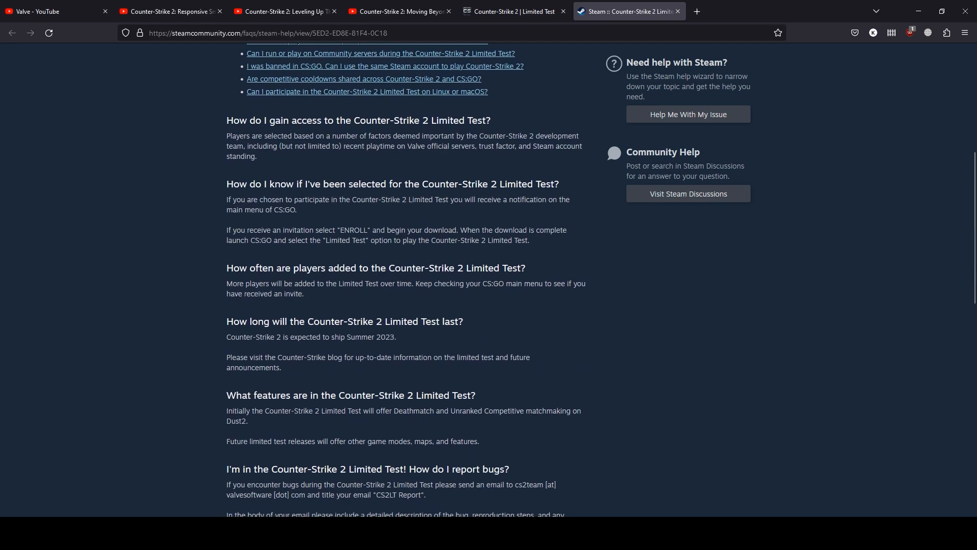
scroll(down, 3)
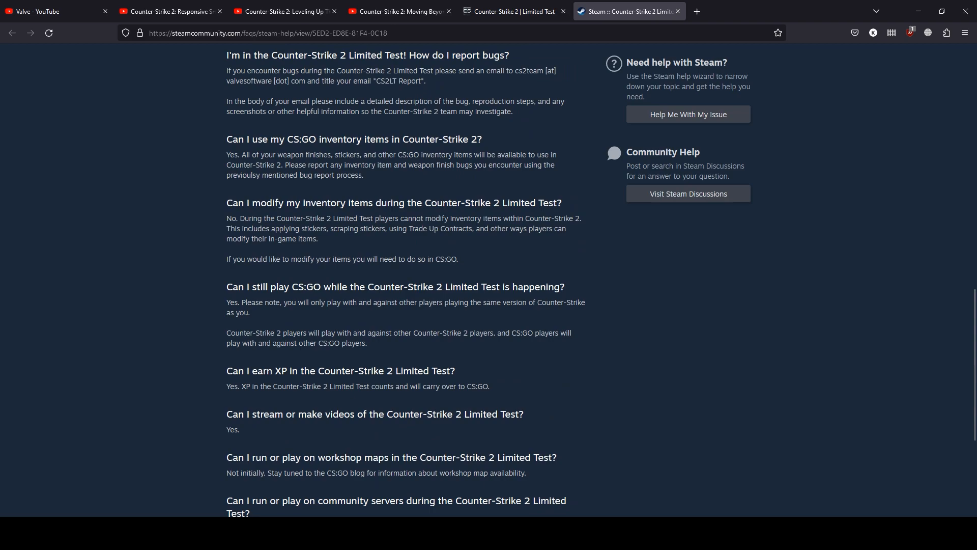